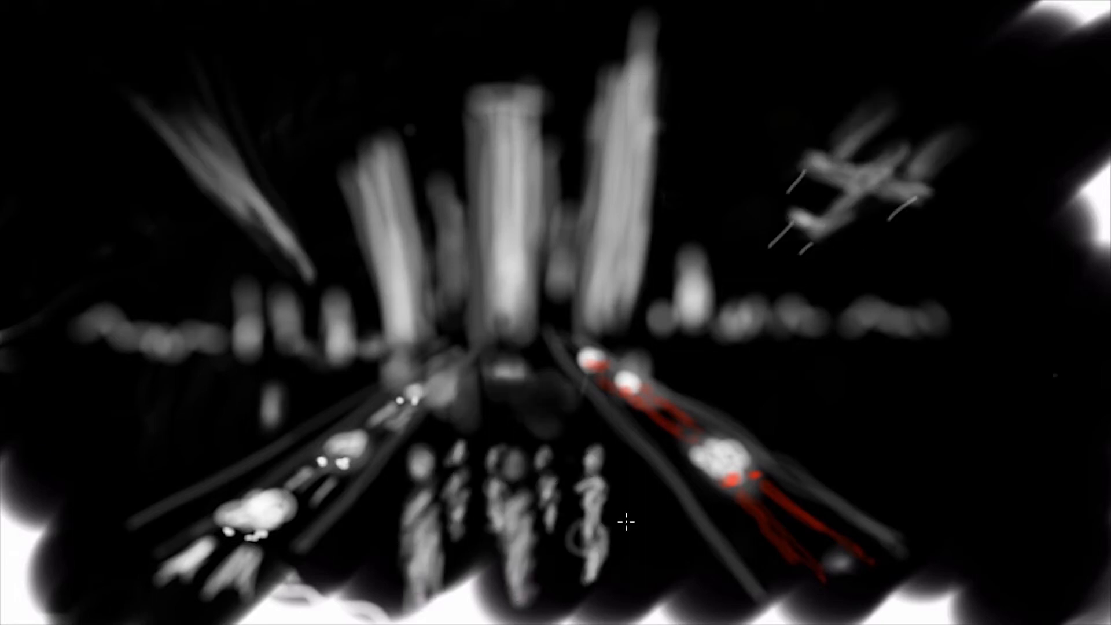
mouse_move(985, 403)
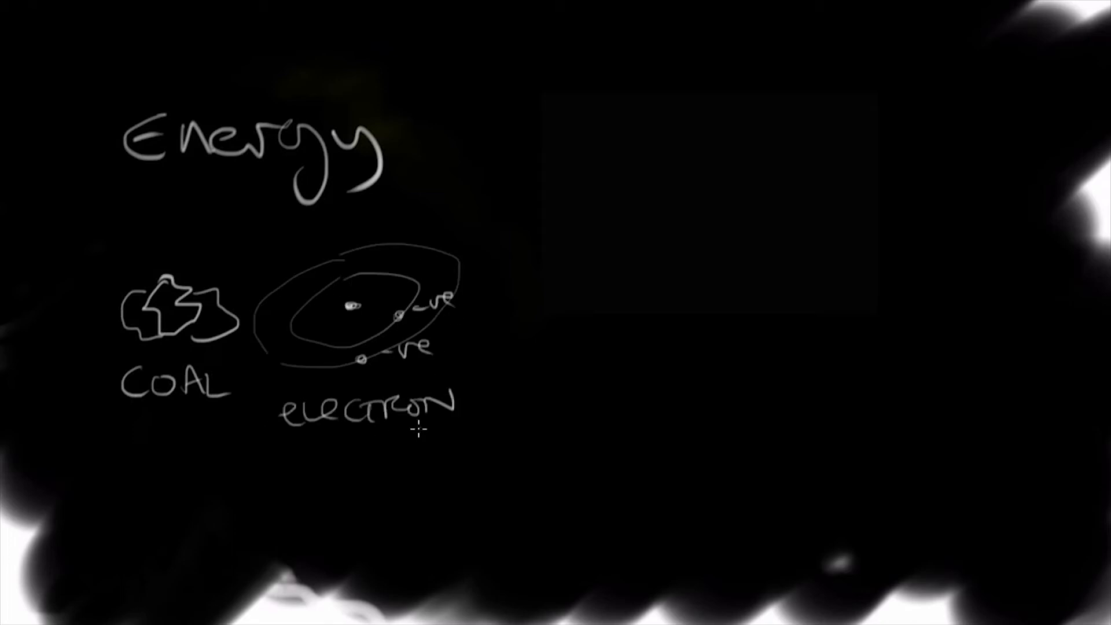
mouse_move(702, 354)
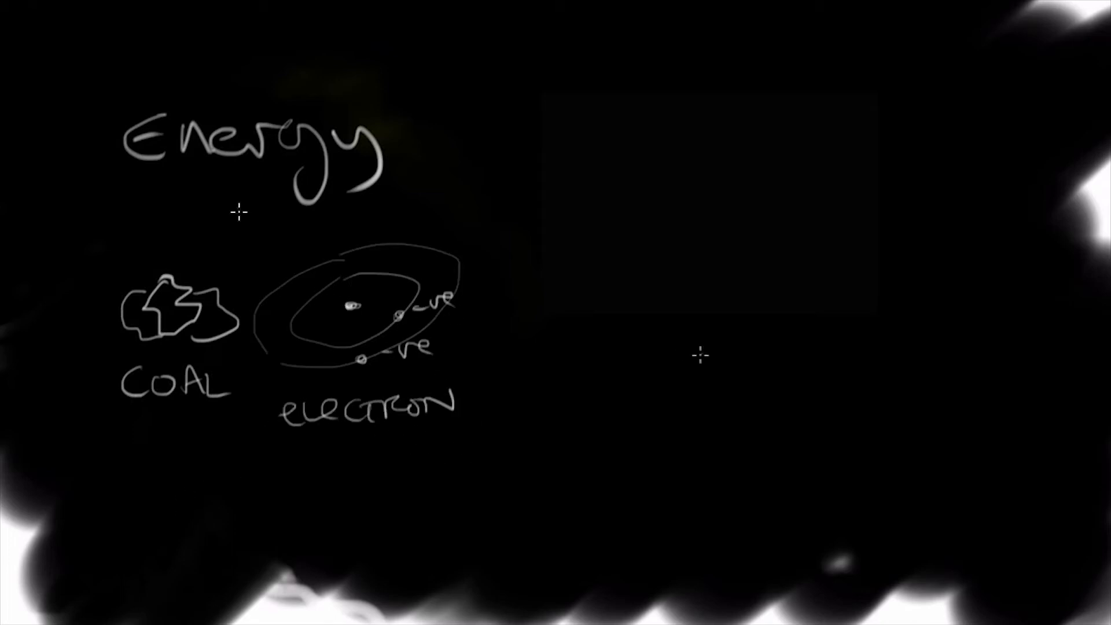
Draw a chalk underline beneath the Energy heading, plus a second stroke to the right.
left_click_drag(107, 187, 372, 96)
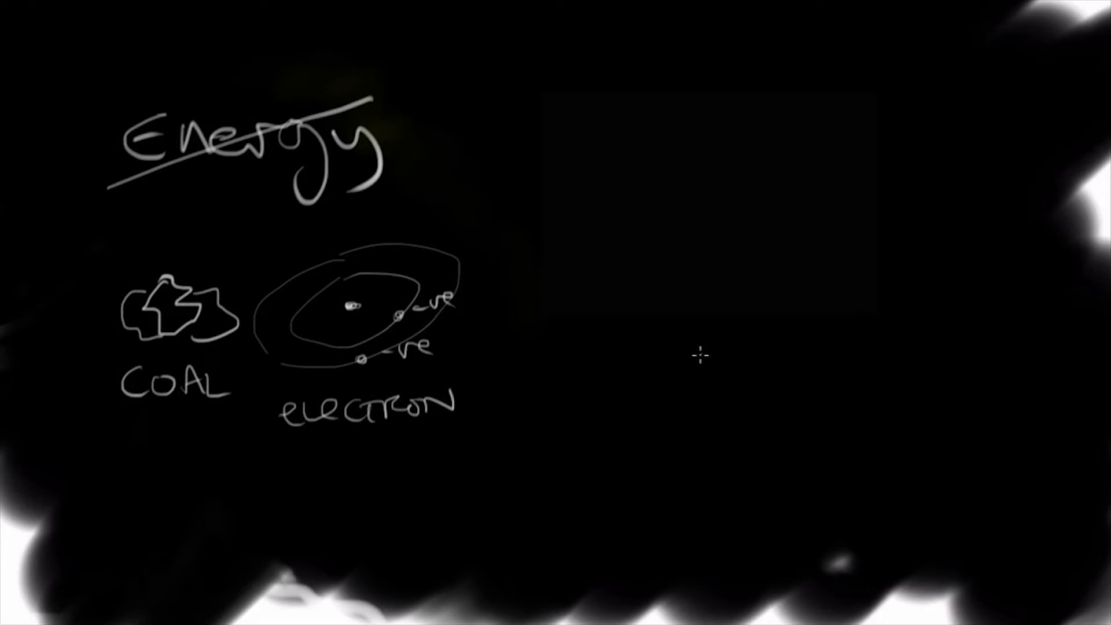
left_click_drag(702, 354, 992, 426)
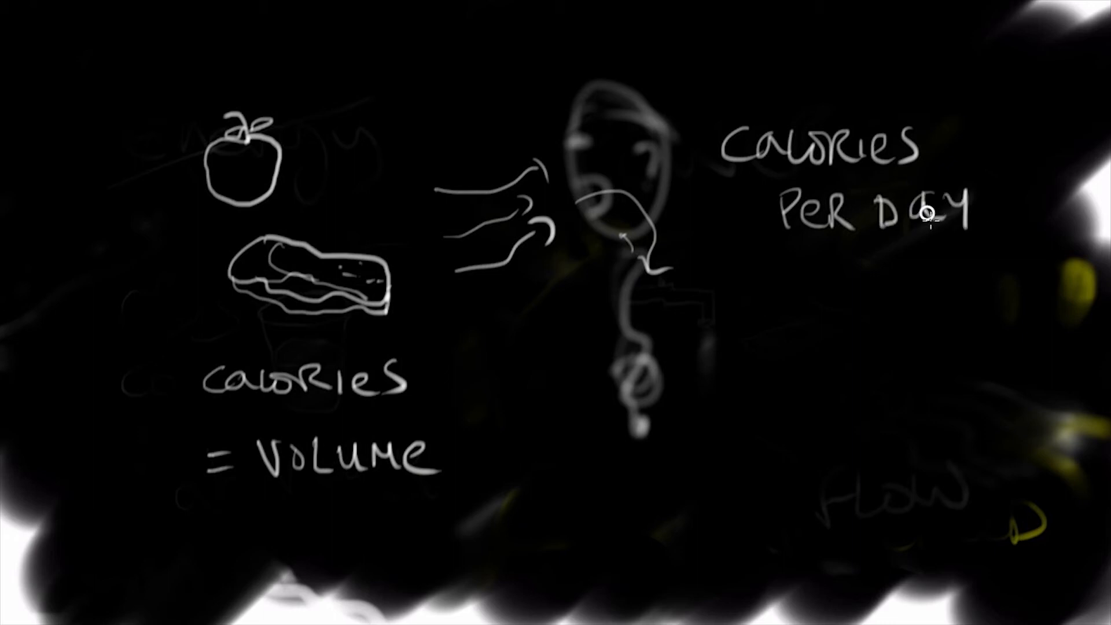
Finish the CALORIES PER DAY lettering and add another chalk stroke near the top.
left_click_drag(872, 234, 1000, 179)
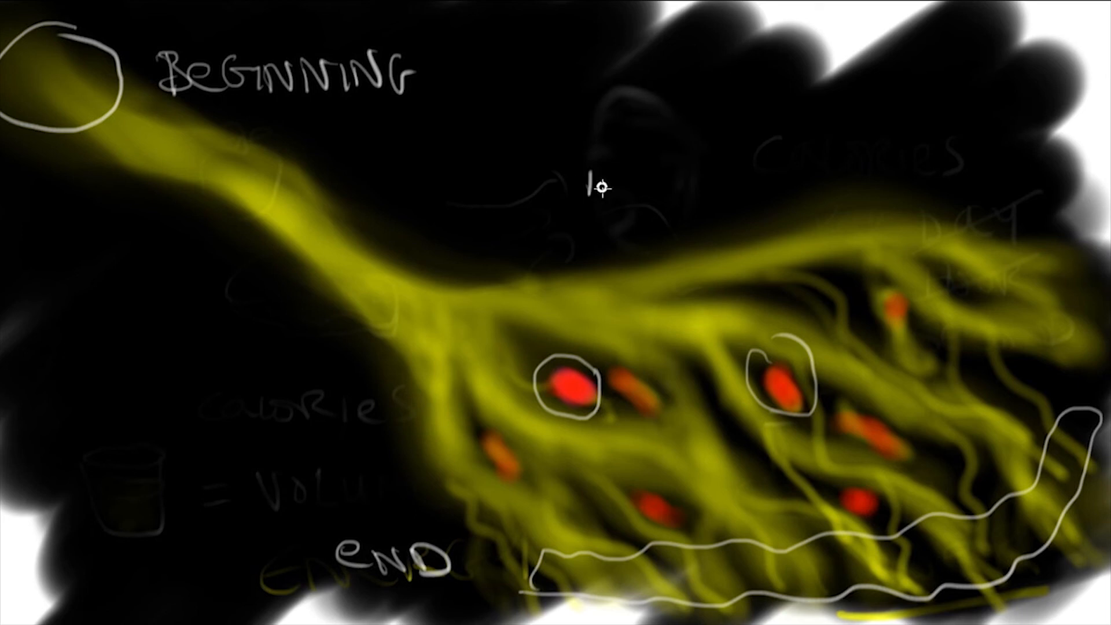
left_click_drag(560, 199, 603, 184)
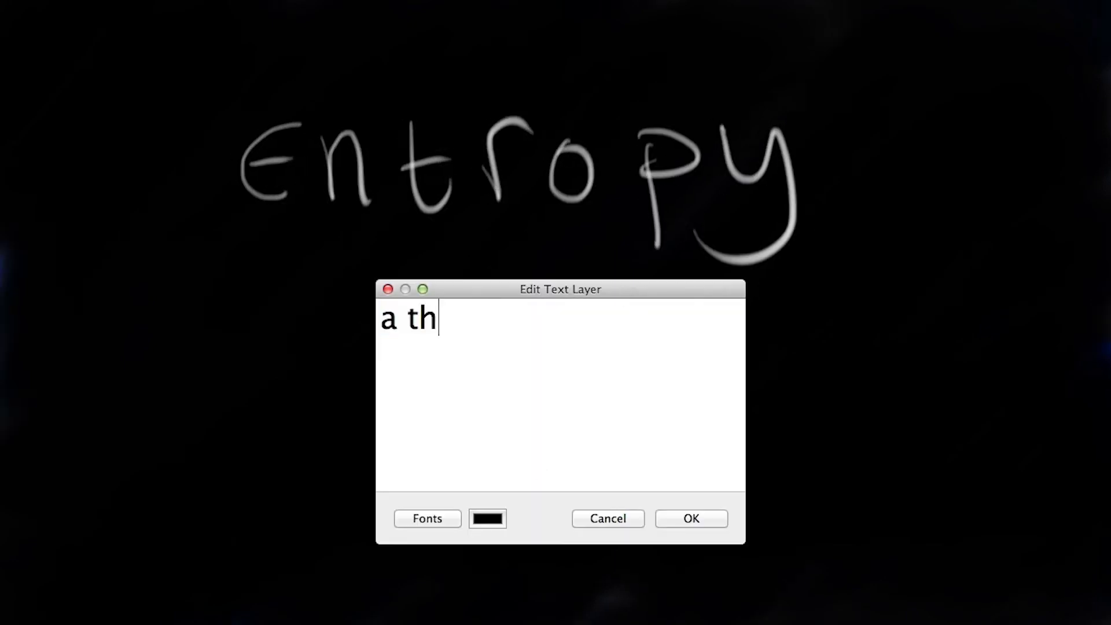
Complete the entropy definition text 'a thermodynamic quantity representing the unavailability of the system's thermal' and confirm.
type("ermodynamic quantity representing the unavailability of the system's thermal")
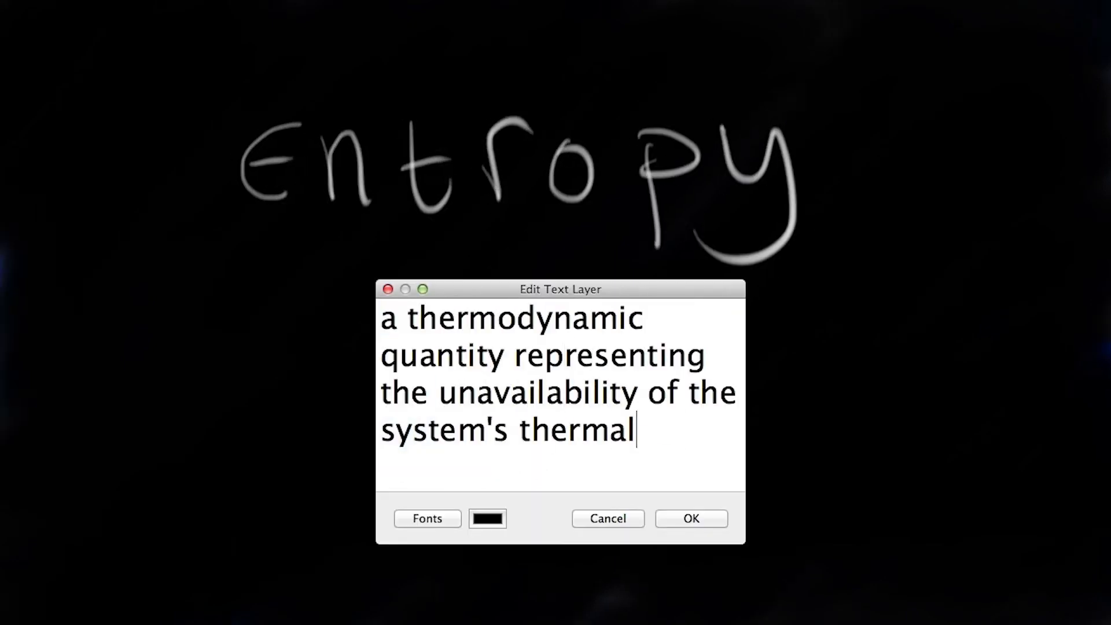
left_click(691, 518)
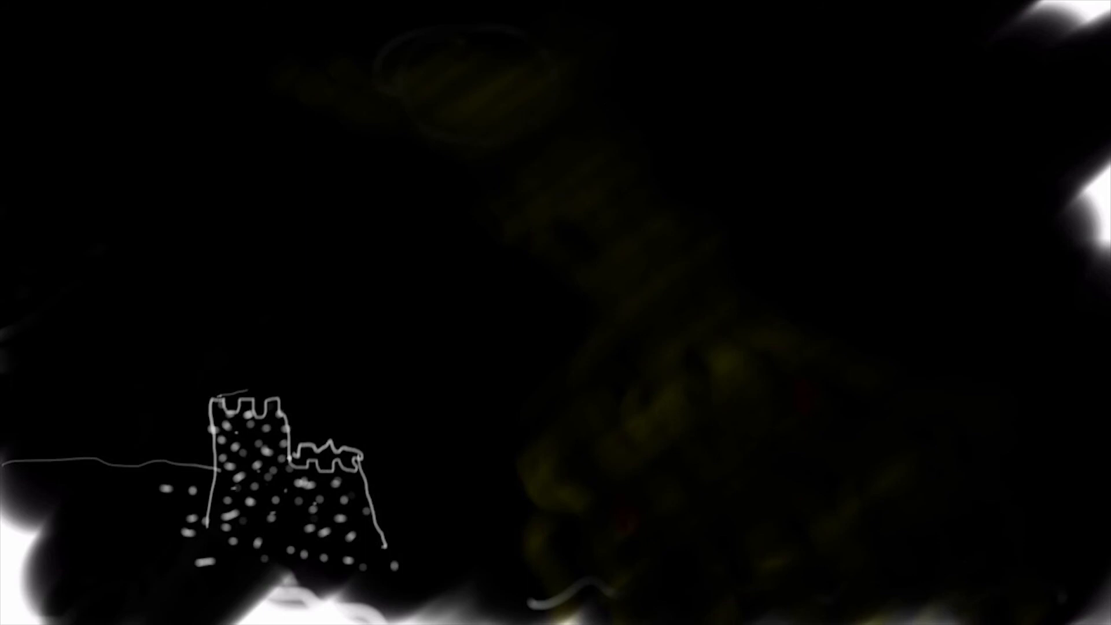
Draw a sweeping blue wave stroke over the dotted sandcastle.
left_click_drag(14, 351, 362, 334)
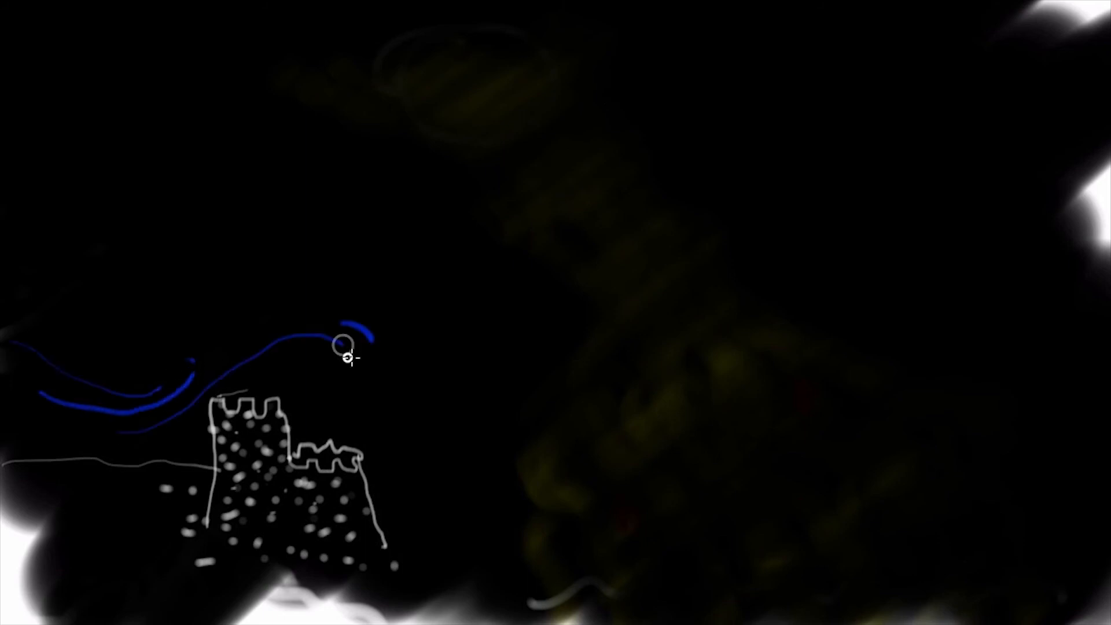